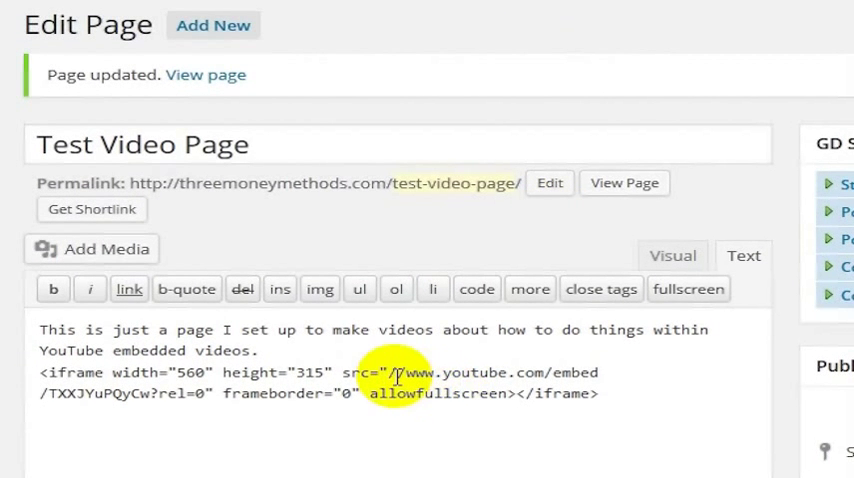
- Append &cc_load_policy=1 after ?rel=0 in the iframe src URL
left_click_drag(393, 372, 590, 372)
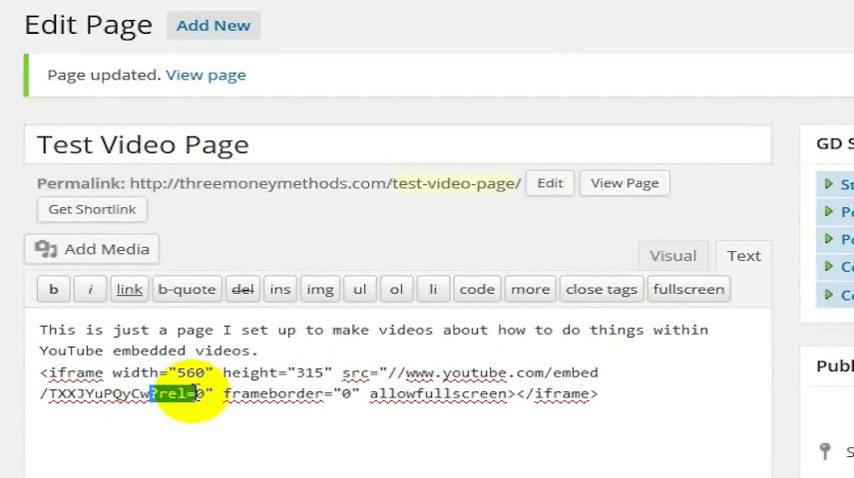
mouse_move(194, 447)
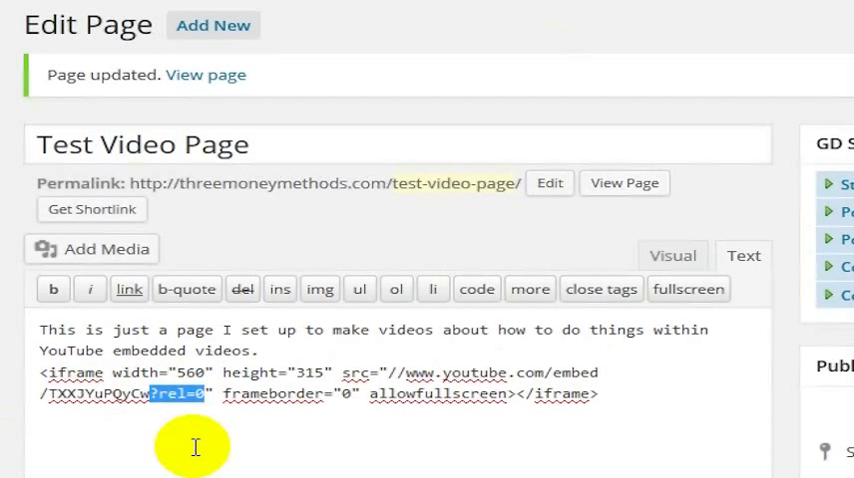
left_click(207, 397)
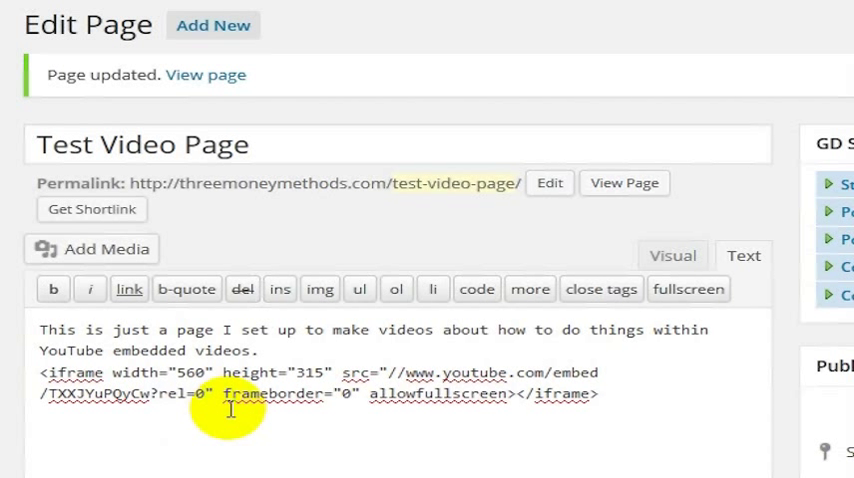
type("1")
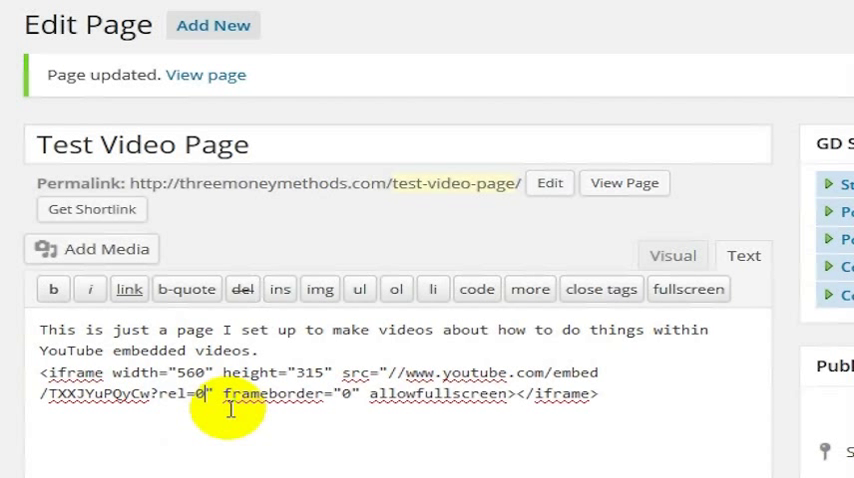
type("&cc_load_policy=1")
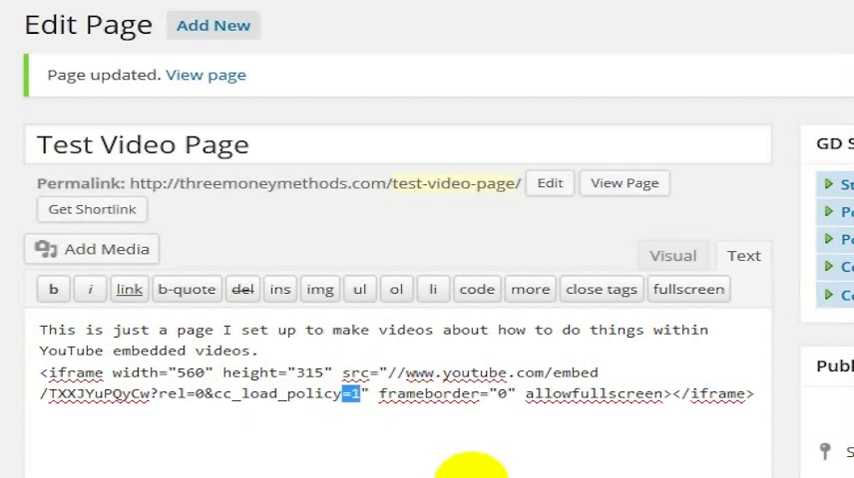
key("Delete")
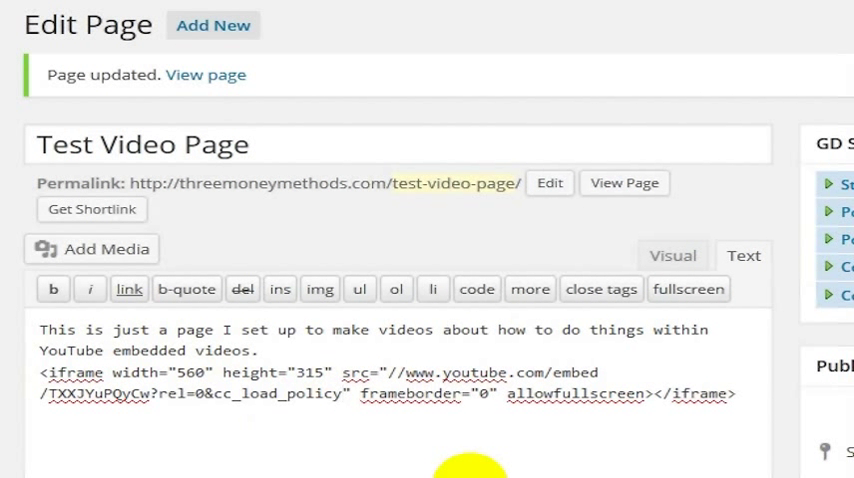
type("1")
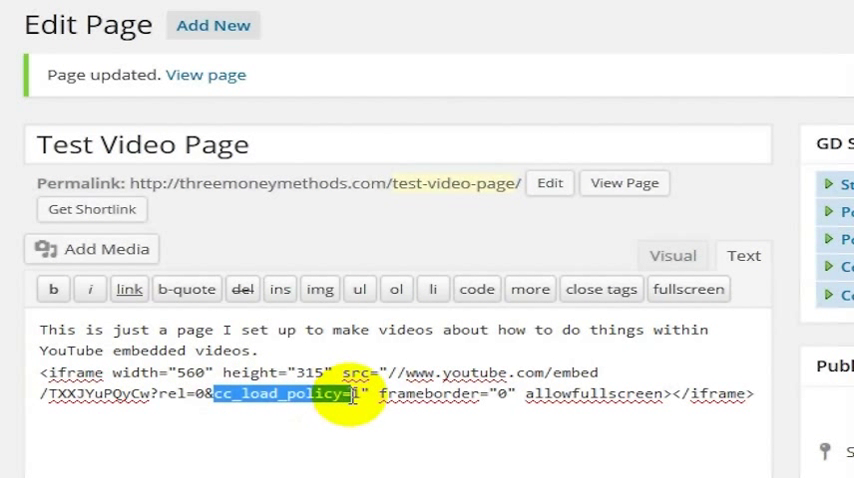
left_click(357, 394)
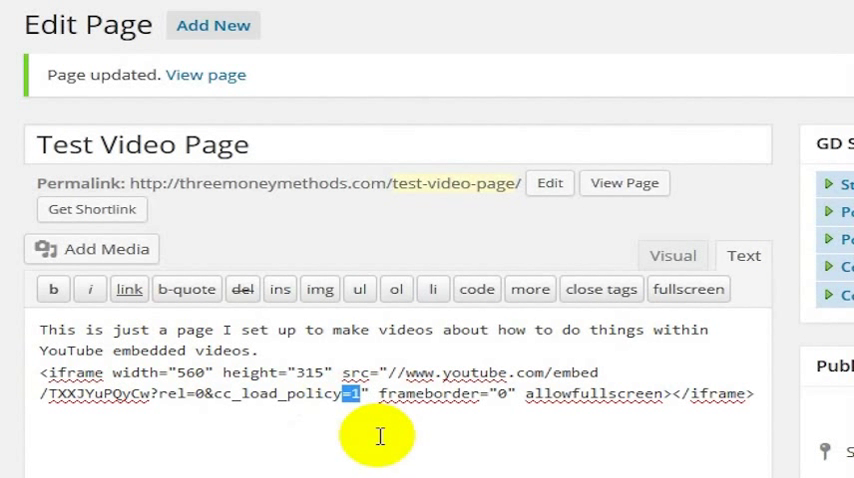
left_click_drag(360, 393, 195, 393)
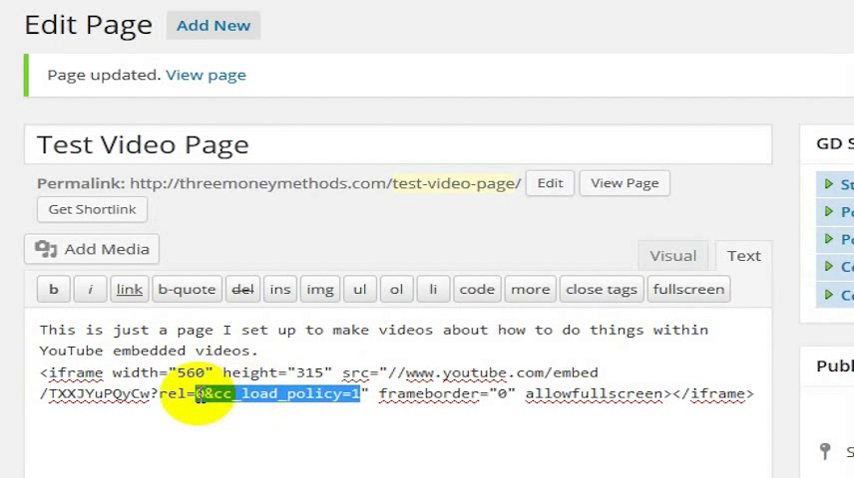